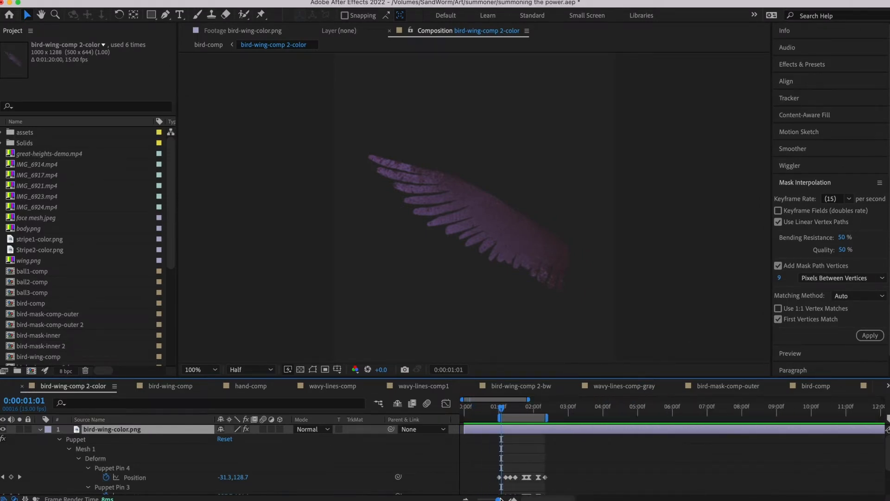
Scrub through the bird's wing animation, then change the export format from H.264 to PNG
{"action": "left_click_drag", "start_coordinate": [500, 407], "coordinate": [524, 407]}
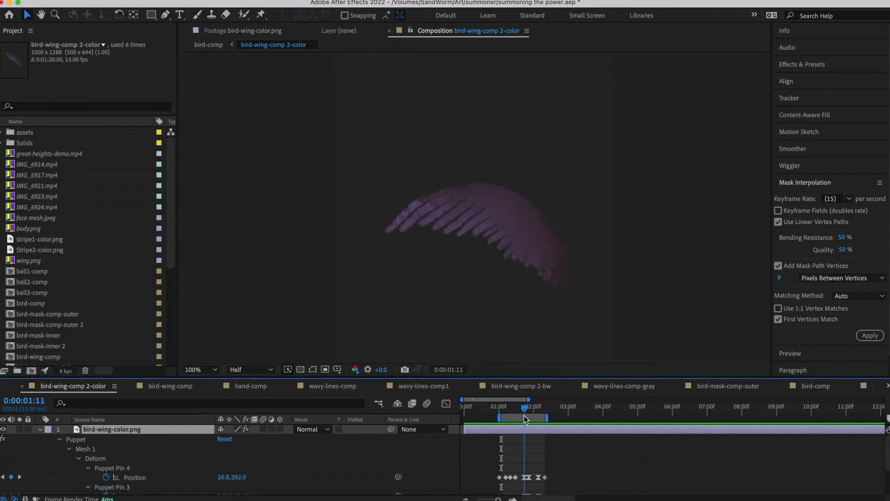
{"action": "left_click_drag", "start_coordinate": [522, 407], "coordinate": [539, 407]}
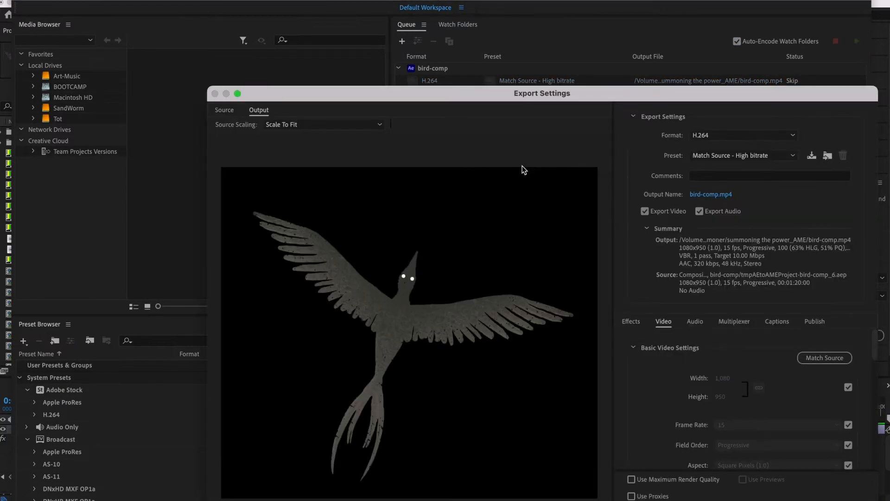
{"action": "left_click", "coordinate": [741, 134]}
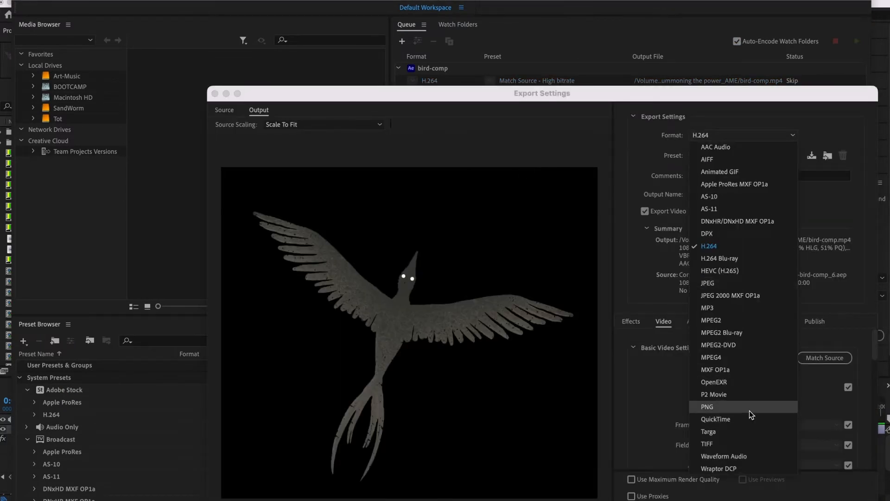
{"action": "left_click", "coordinate": [707, 406]}
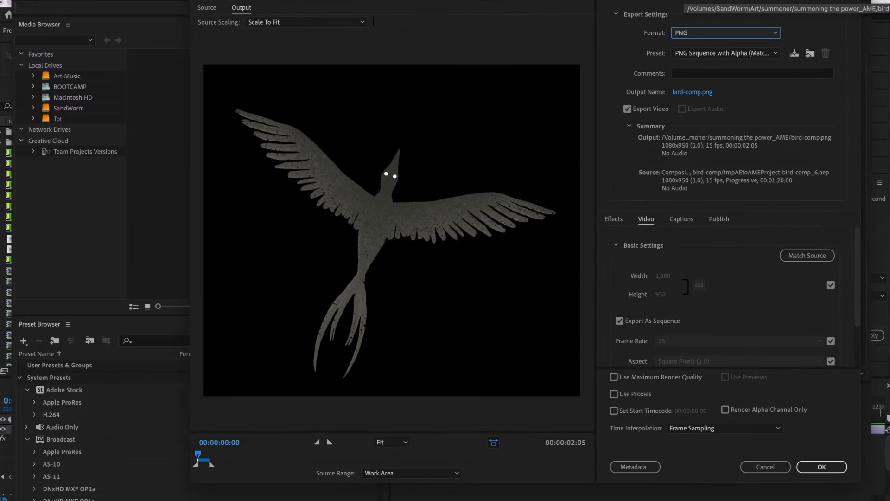
Set the PNG output size to 512x450 and confirm the export settings
{"action": "left_click", "coordinate": [667, 274]}
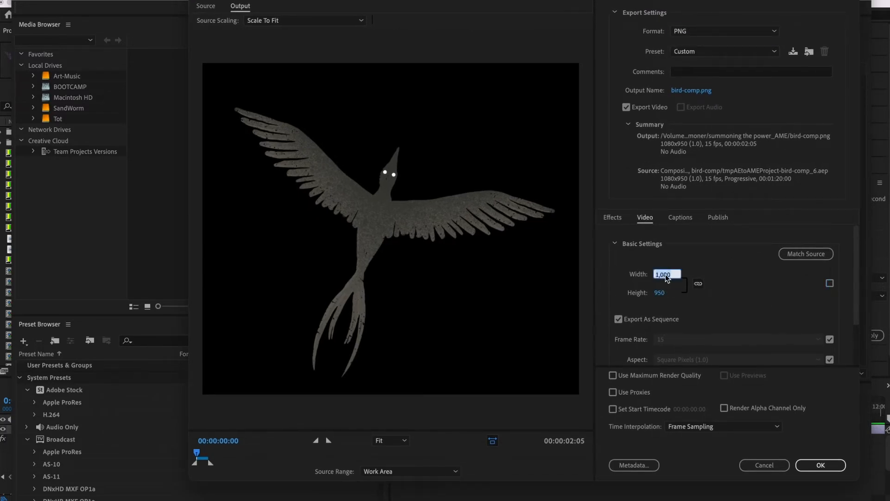
{"action": "type", "text": "512"}
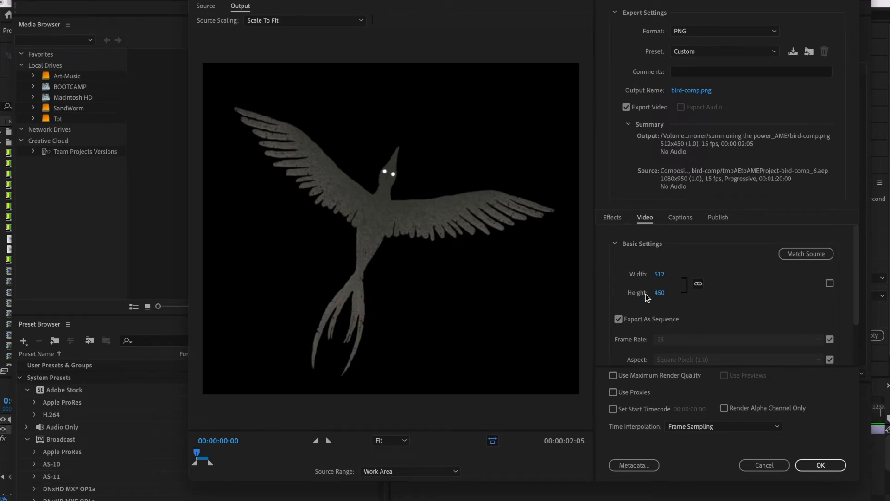
{"action": "left_click", "coordinate": [820, 465]}
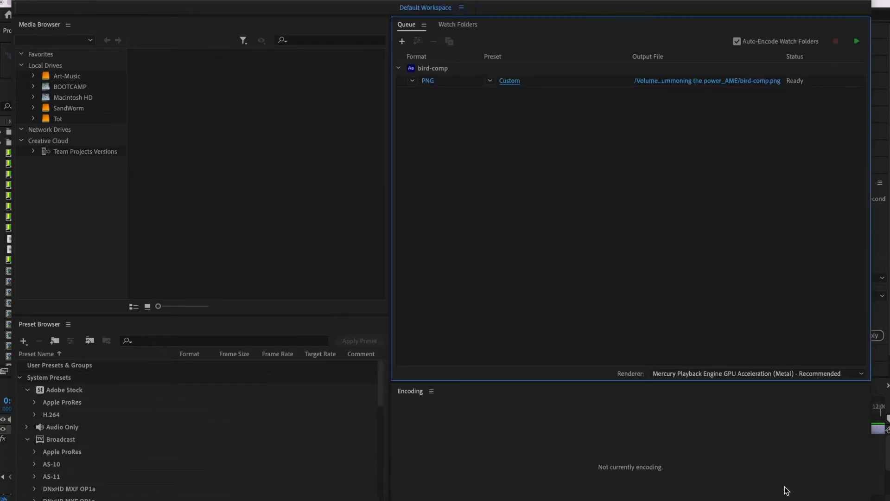